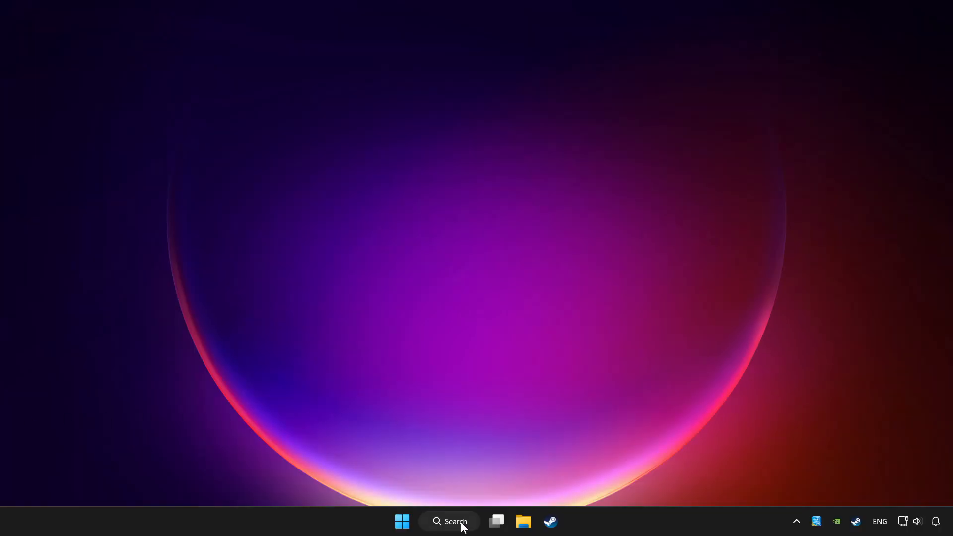
- Search Windows for 'device Manager' to launch Device Manager
click(449, 522)
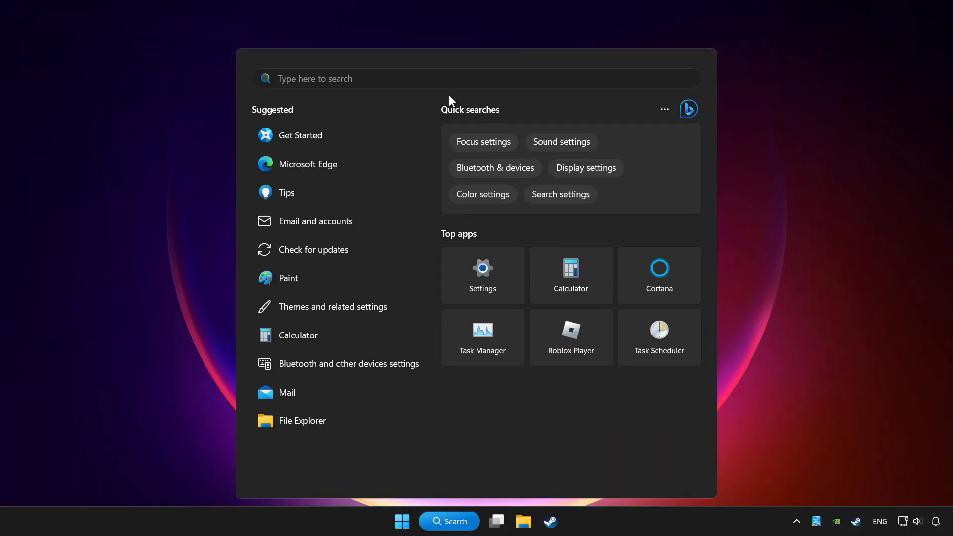
text(device Manager)
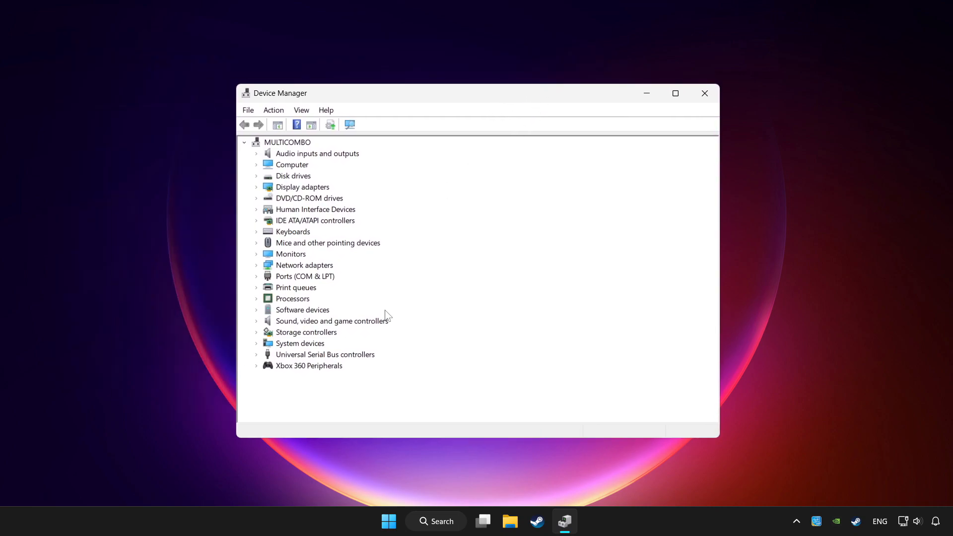
- Run an automatic driver search for the Xbox 360 Controller, confirming the best driver is installed
click(309, 365)
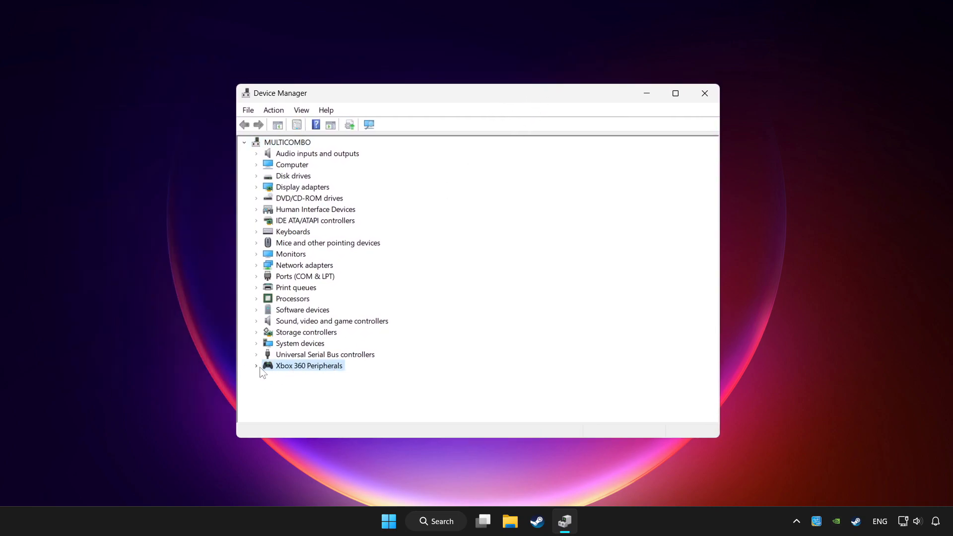
click(256, 366)
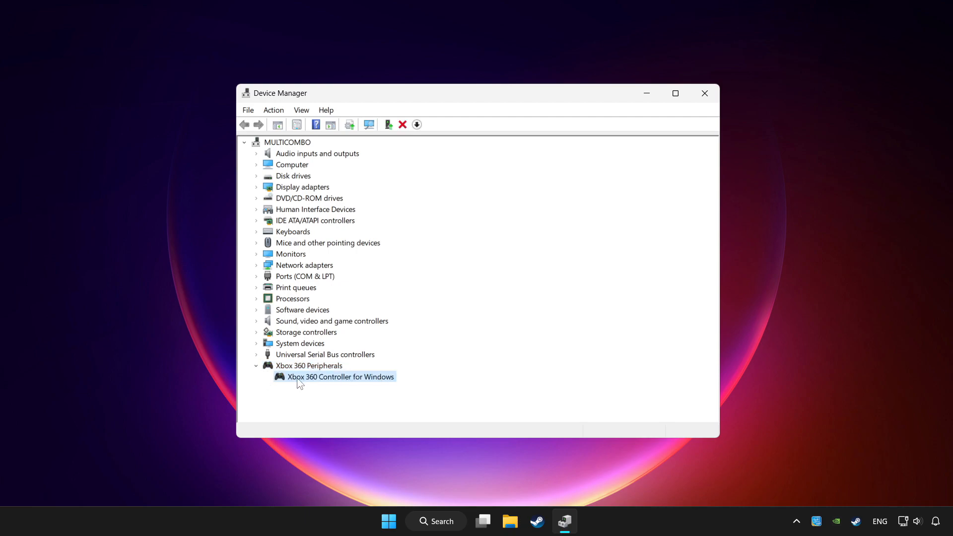
right_click(341, 376)
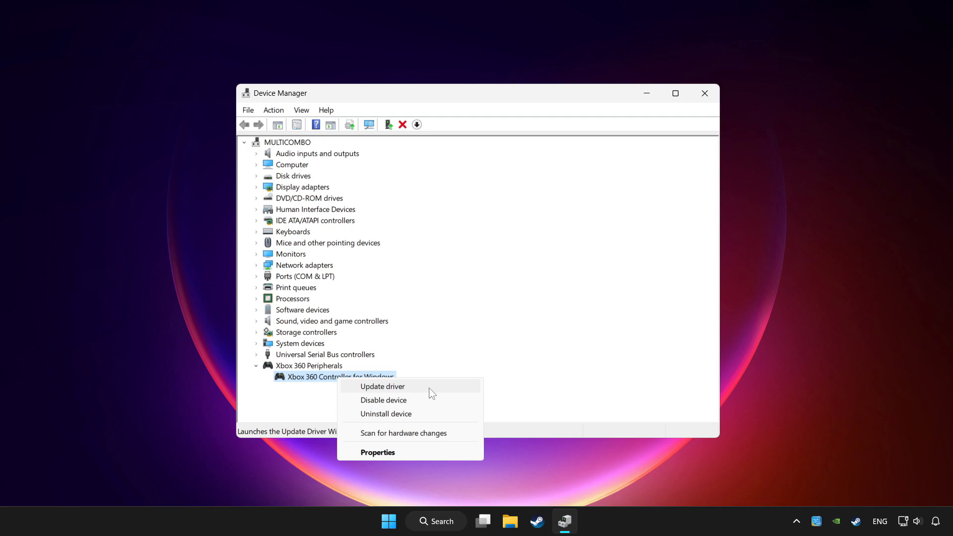
click(382, 386)
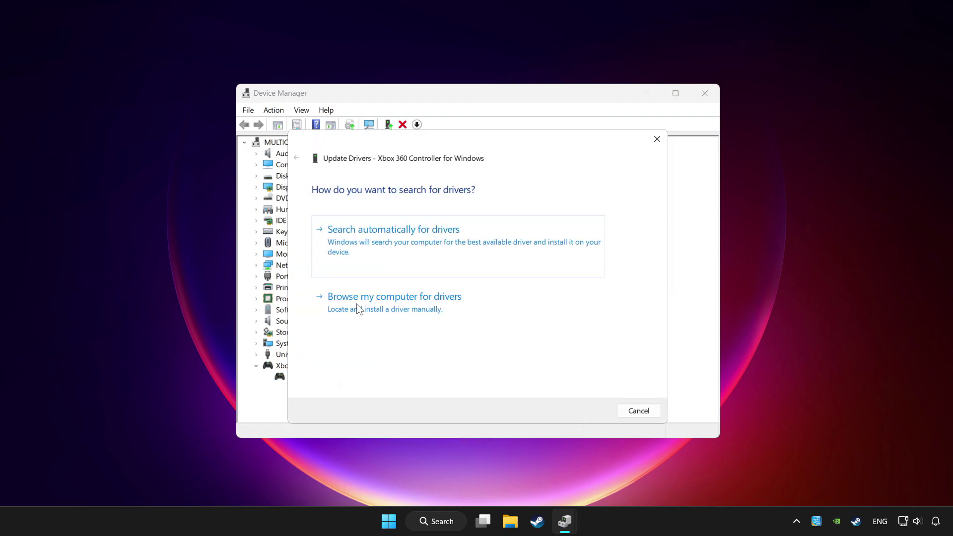
mouse_move(427, 248)
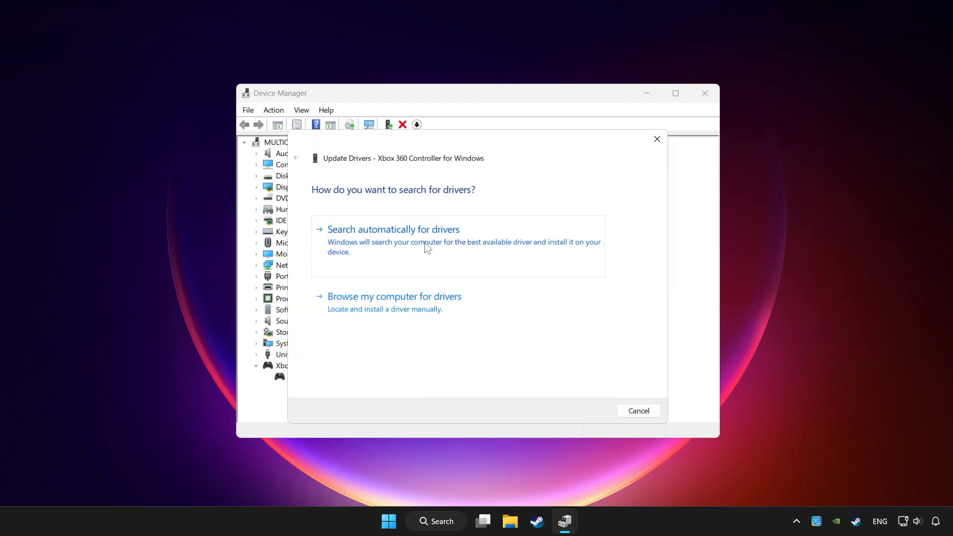
click(394, 230)
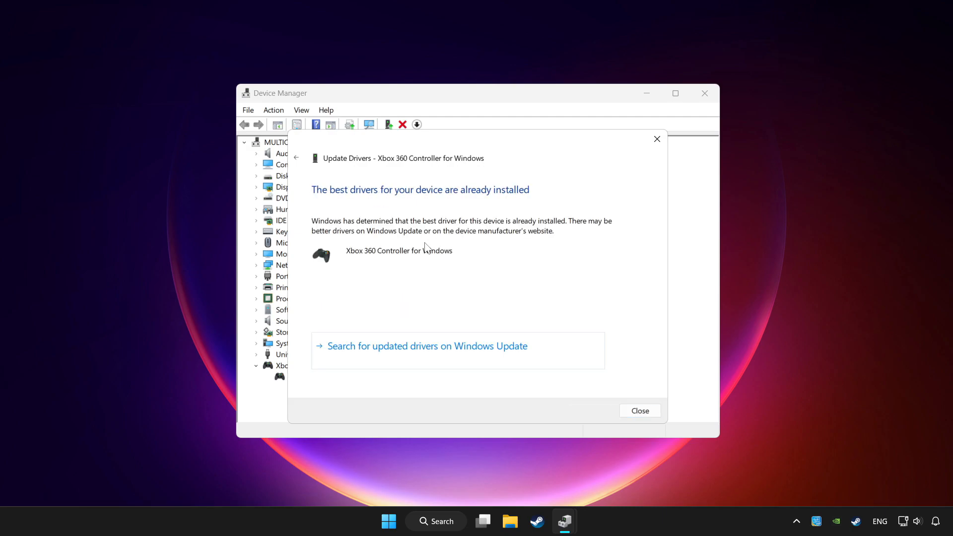
mouse_move(640, 411)
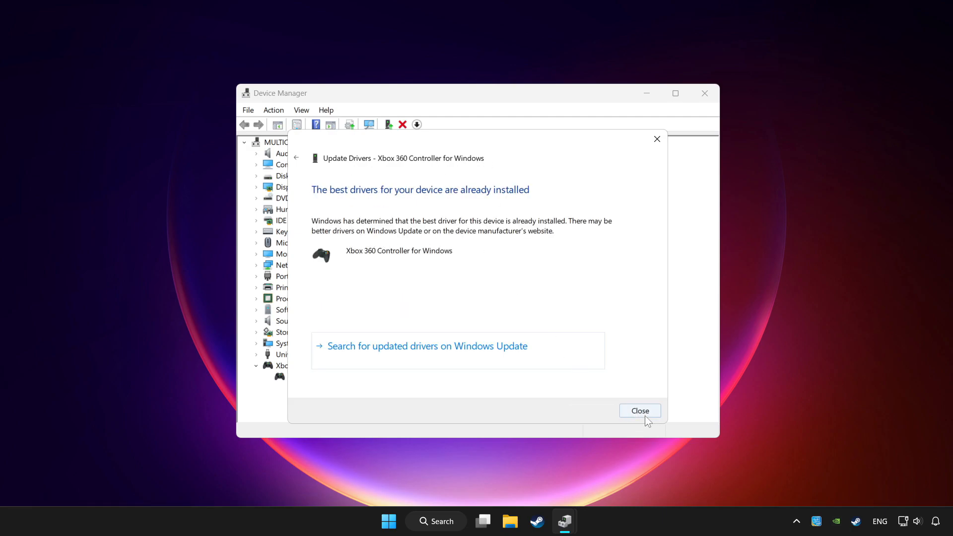
click(640, 411)
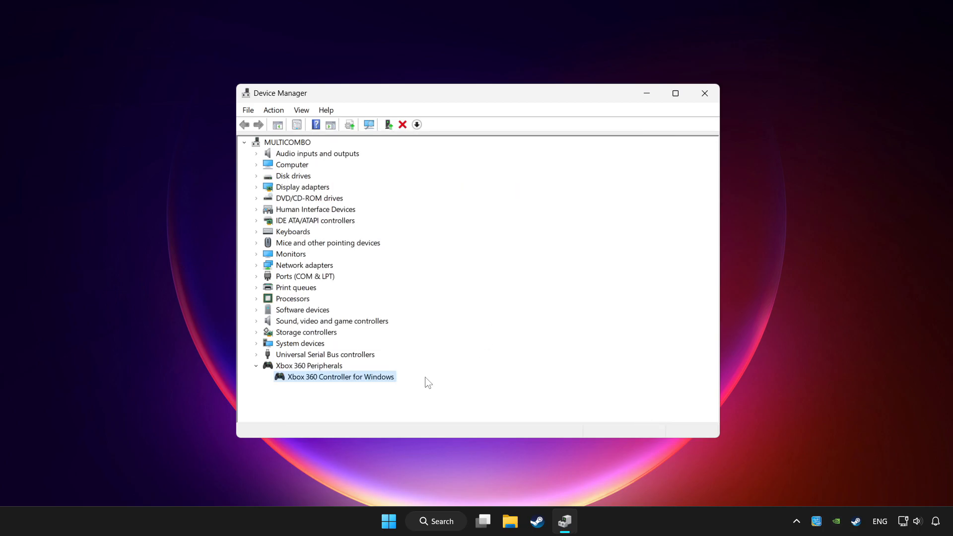
- Disable the Xbox 360 Controller for Windows device and confirm with Yes
right_click(341, 377)
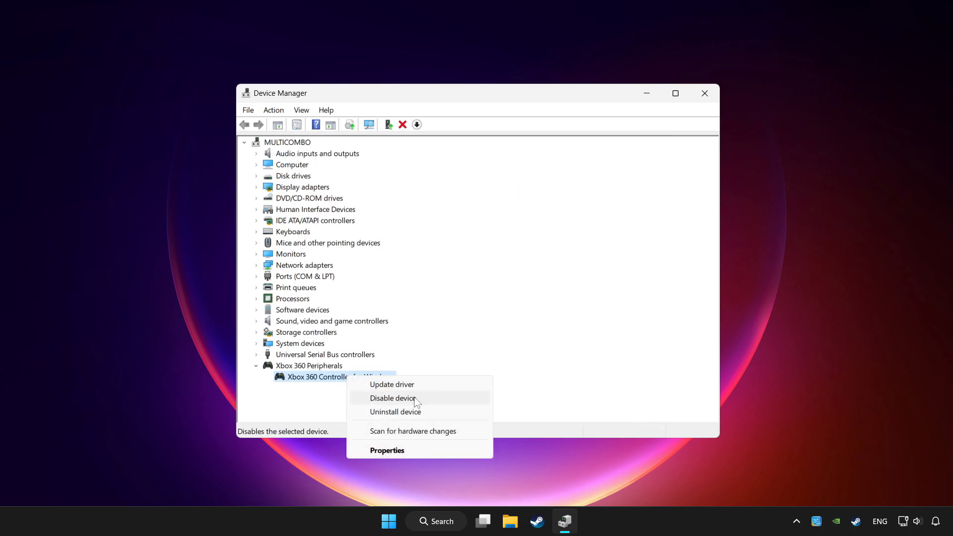
click(393, 398)
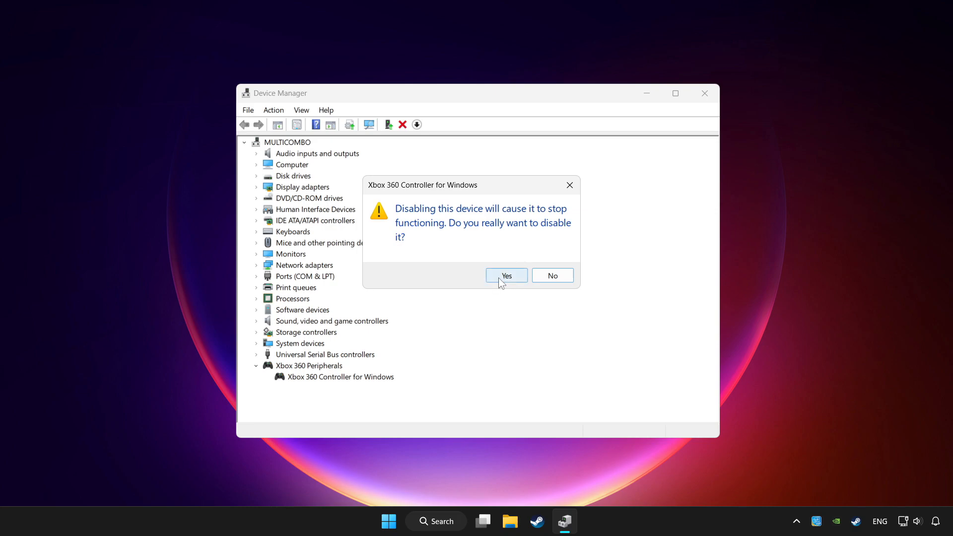
click(506, 276)
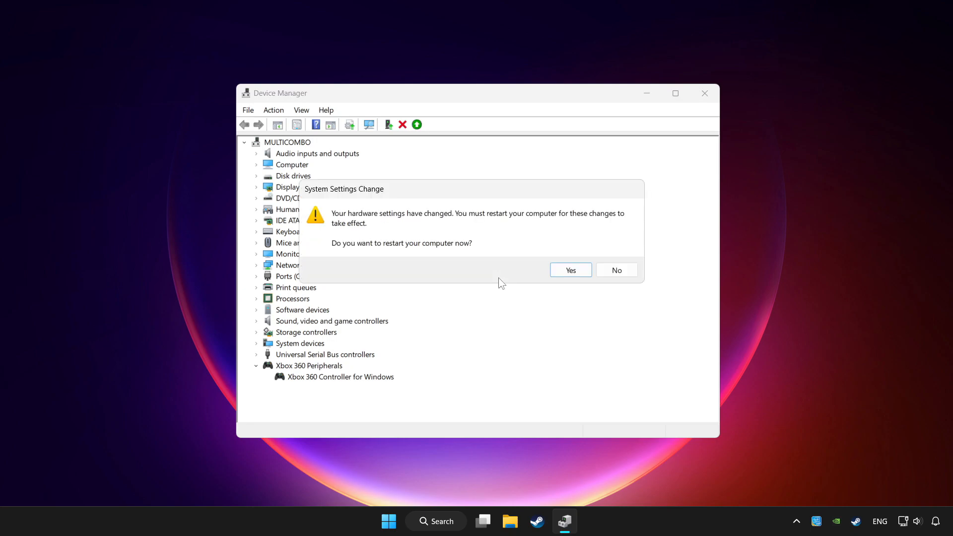
mouse_move(570, 270)
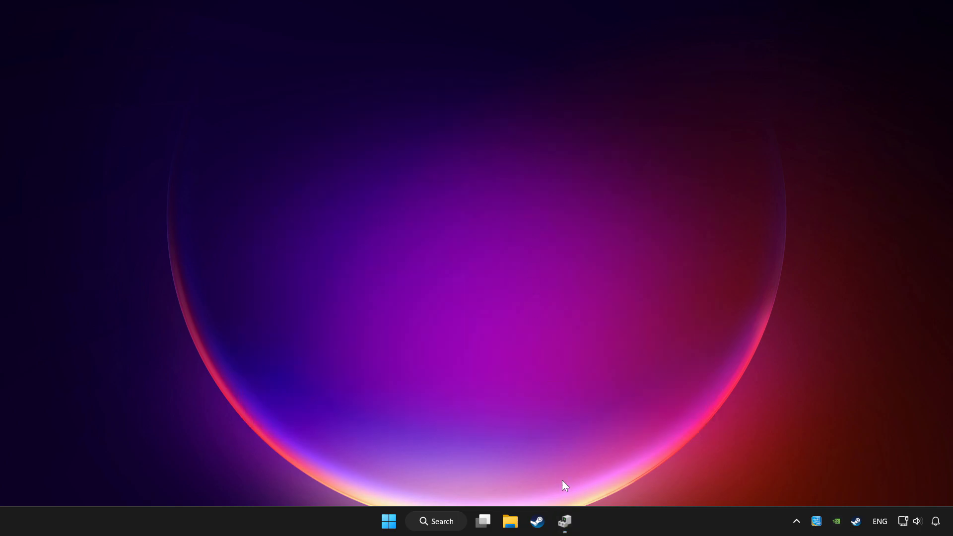
- Enable the Xbox 360 Controller for Windows again and exit Device Manager
click(564, 522)
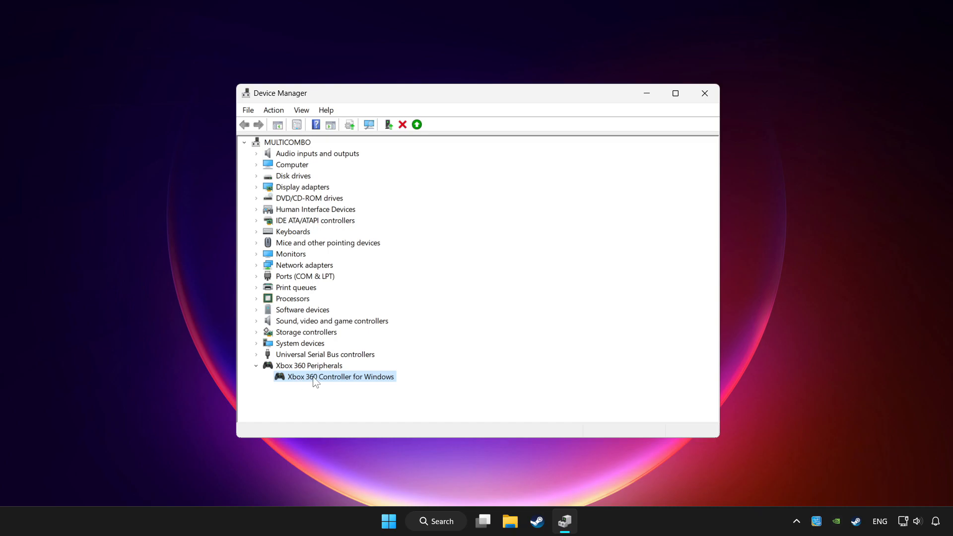
right_click(339, 376)
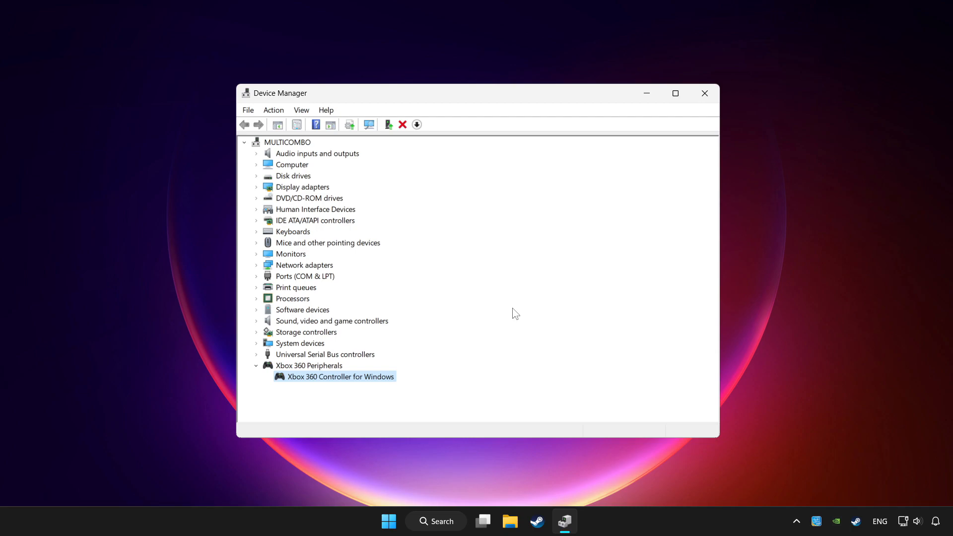
mouse_move(415, 236)
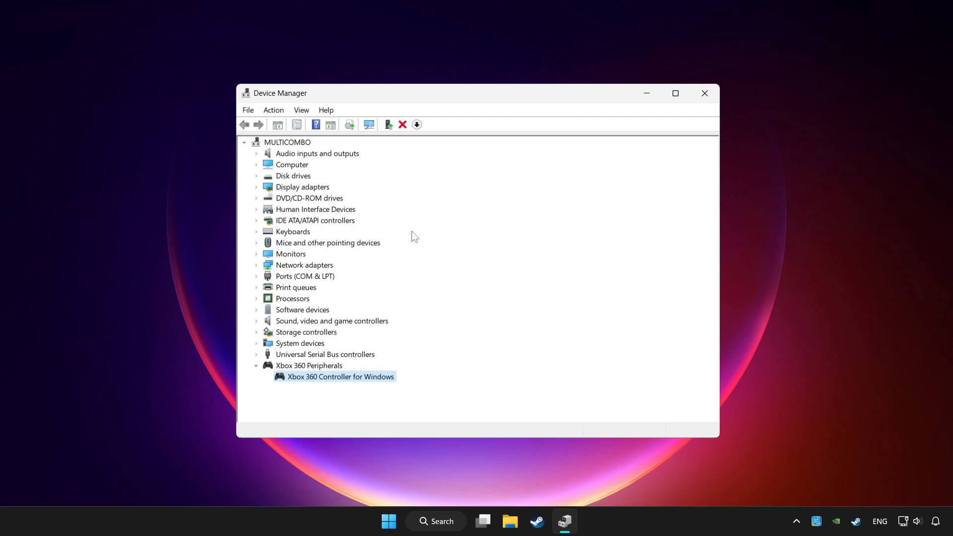
mouse_move(429, 209)
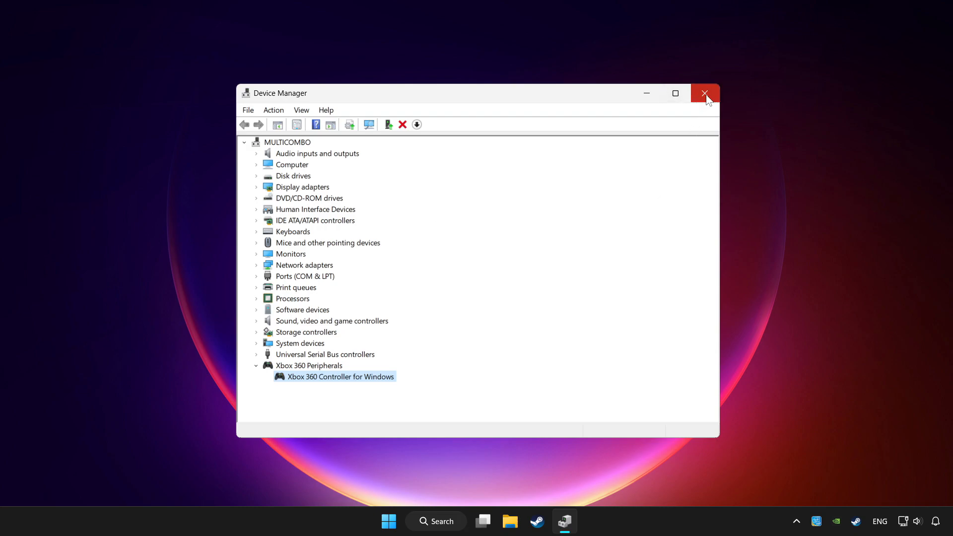
click(705, 93)
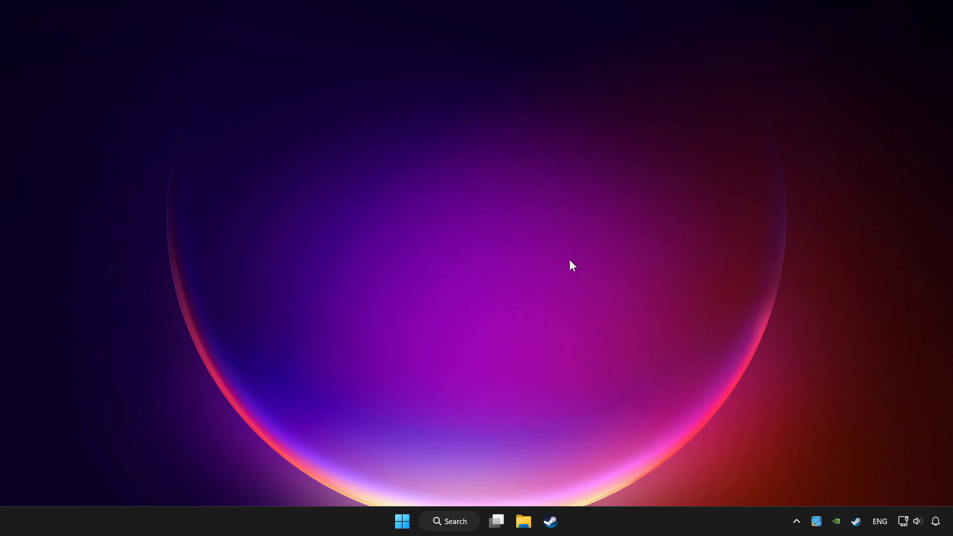
- Search Windows for 'controller' to find Set up USB game controllers
click(449, 521)
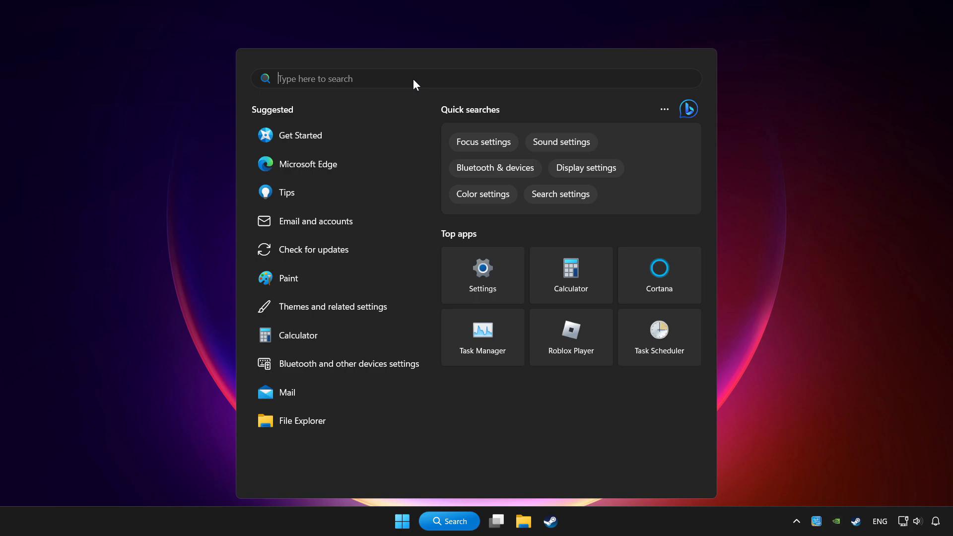
text(controller)
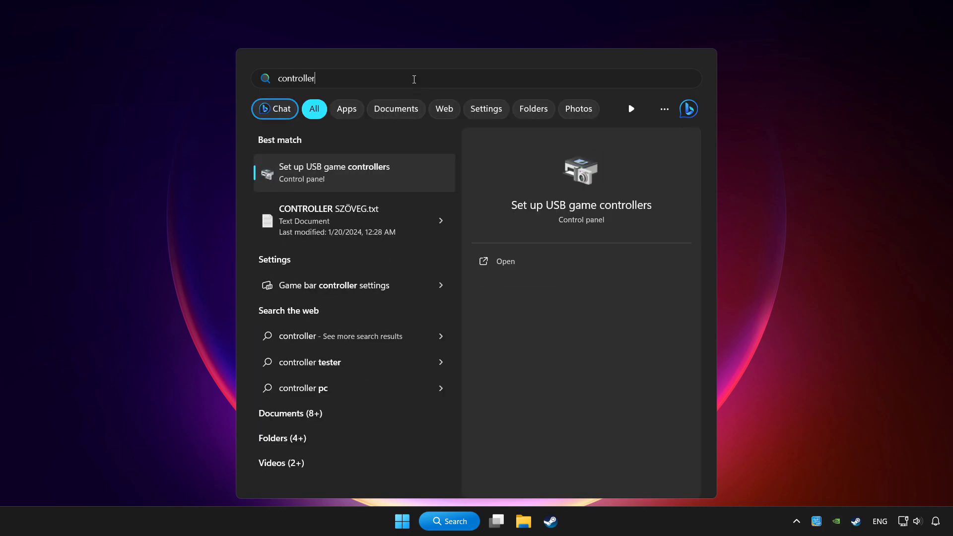
mouse_move(359, 176)
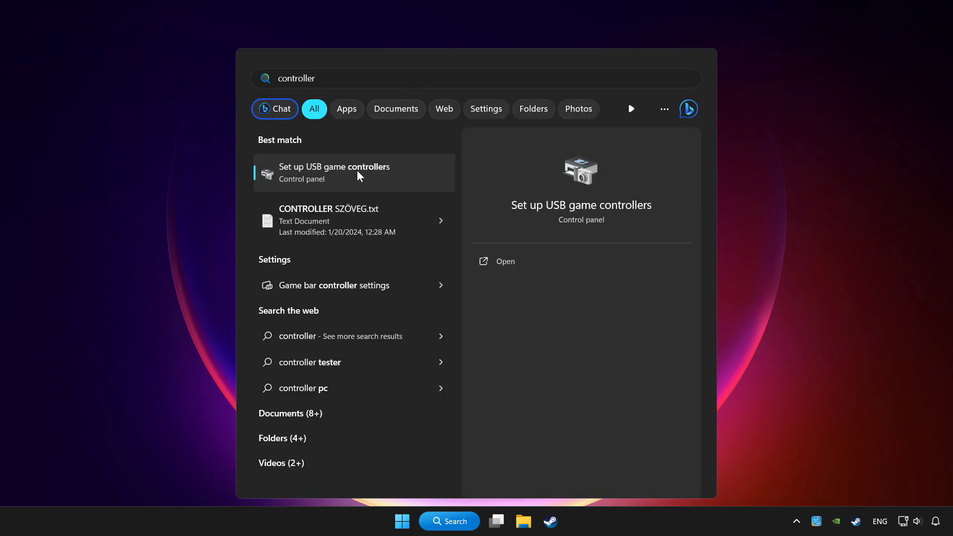
mouse_move(413, 182)
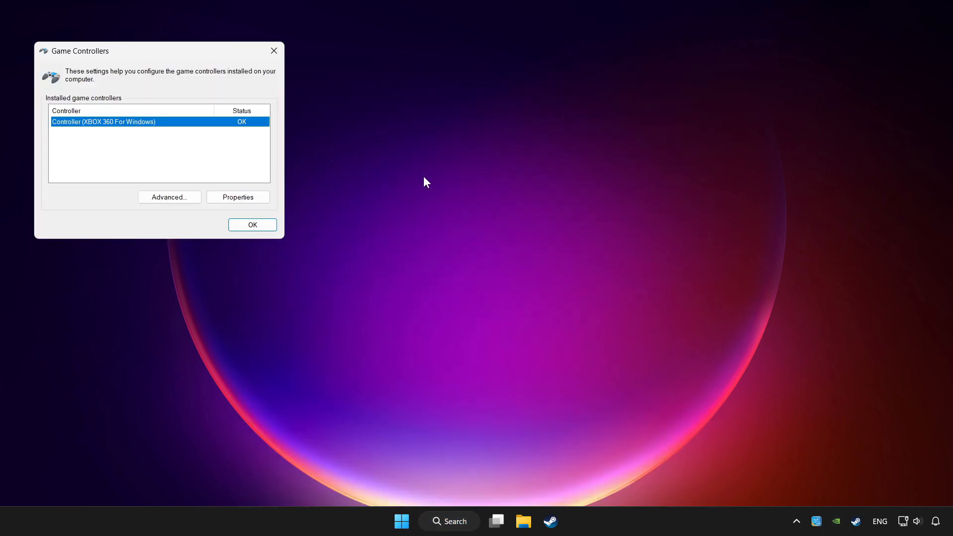
- Show the Settings page of Controller (XBOX 360 For Windows) properties
drag(80, 51, 179, 95)
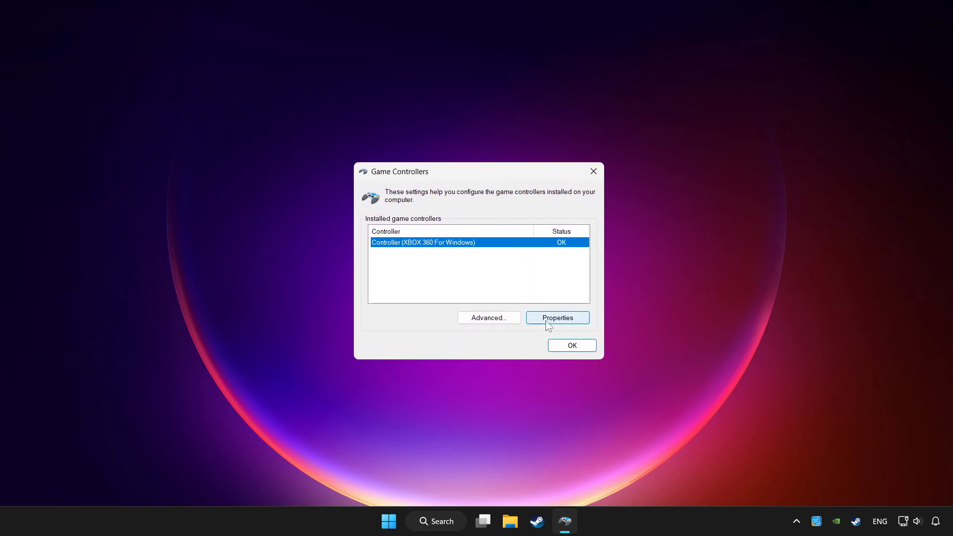
click(557, 318)
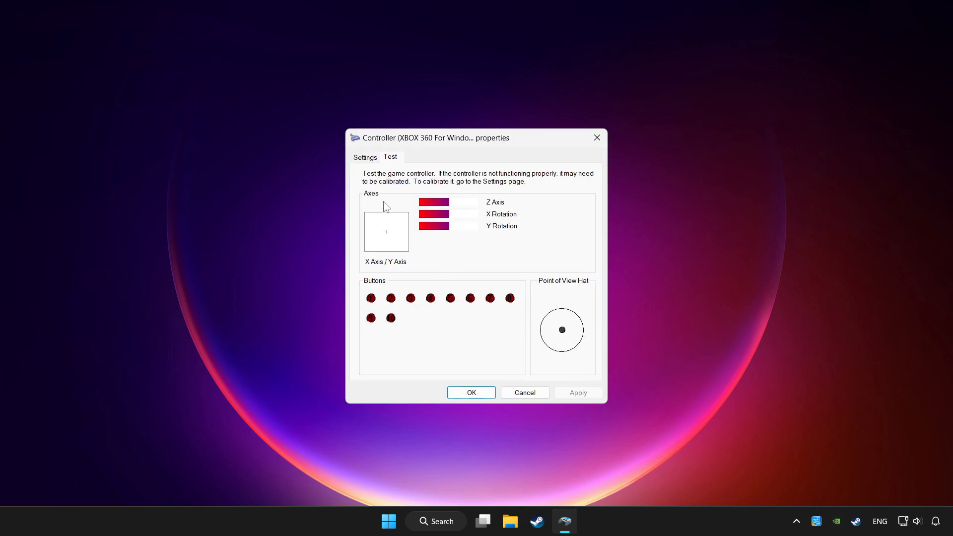
mouse_move(368, 165)
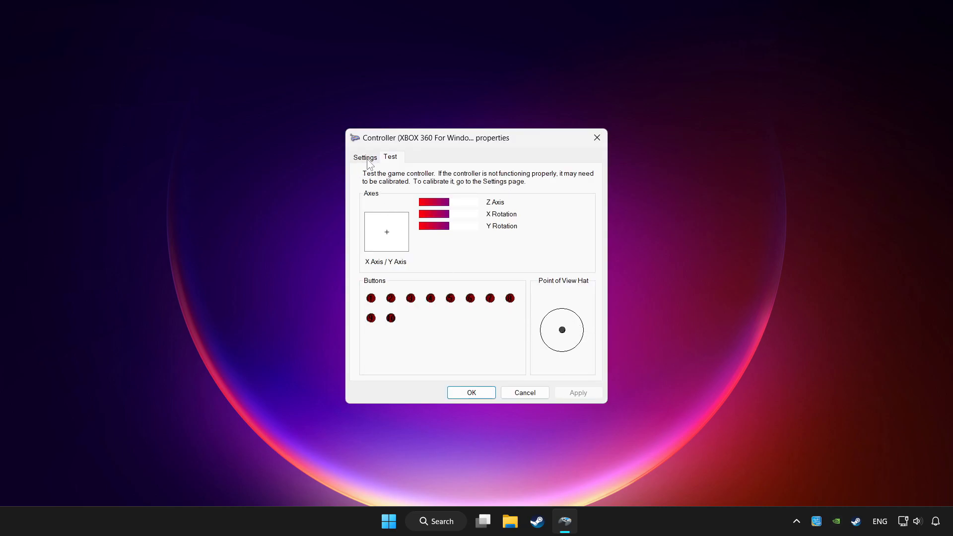
click(365, 157)
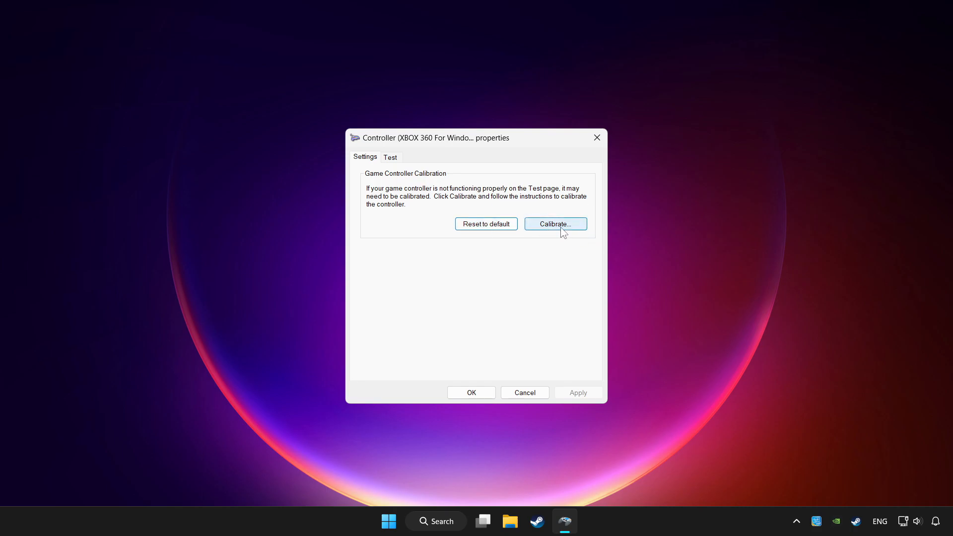
- Run the calibration wizard through center point and axis calibration to Finish
click(554, 224)
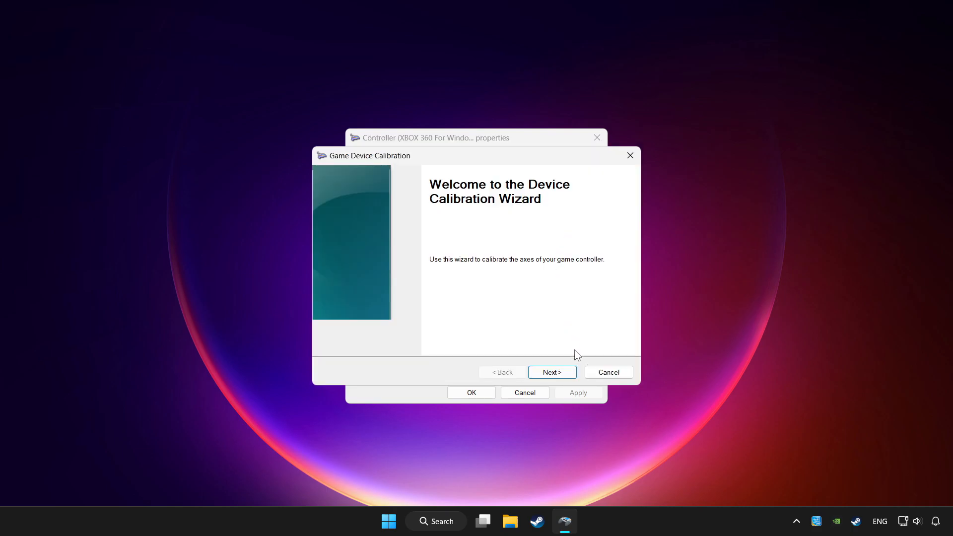
click(551, 372)
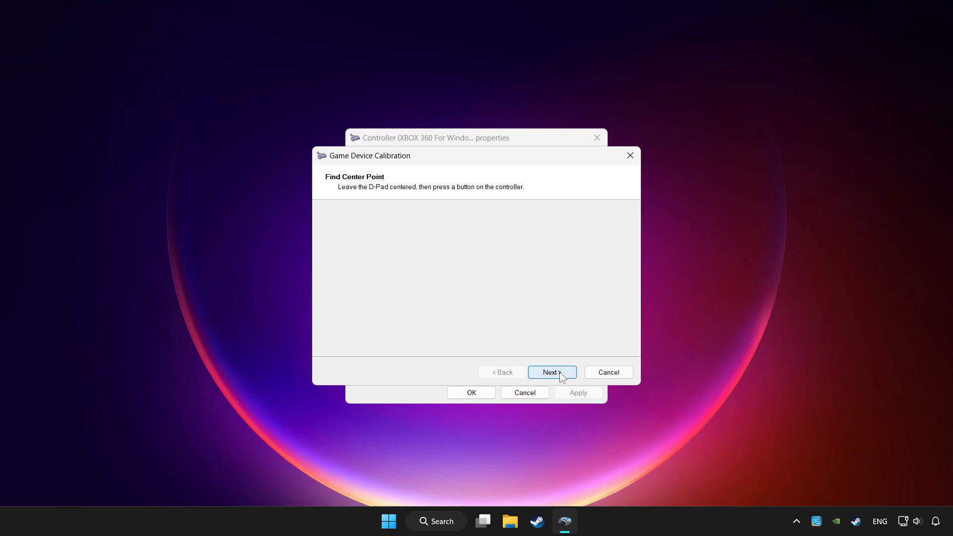
click(550, 372)
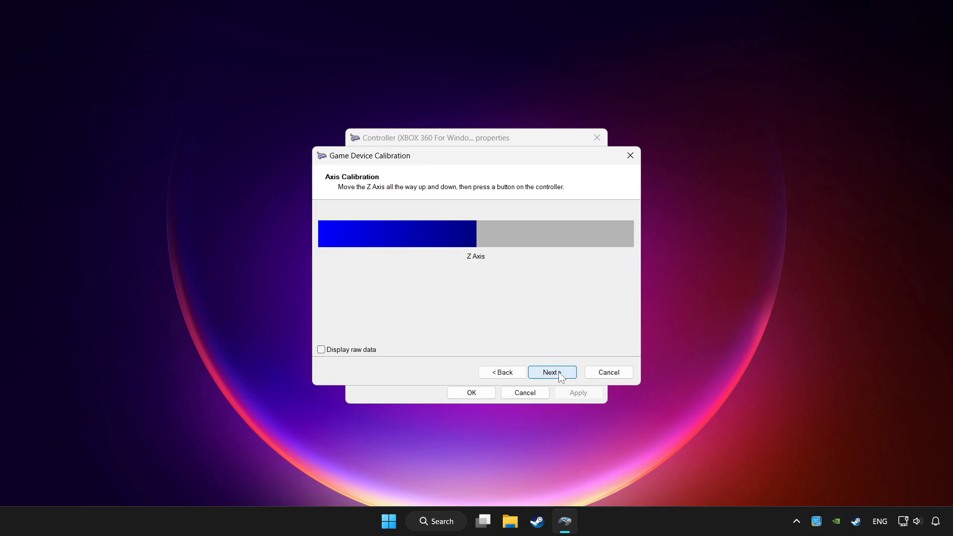
click(550, 372)
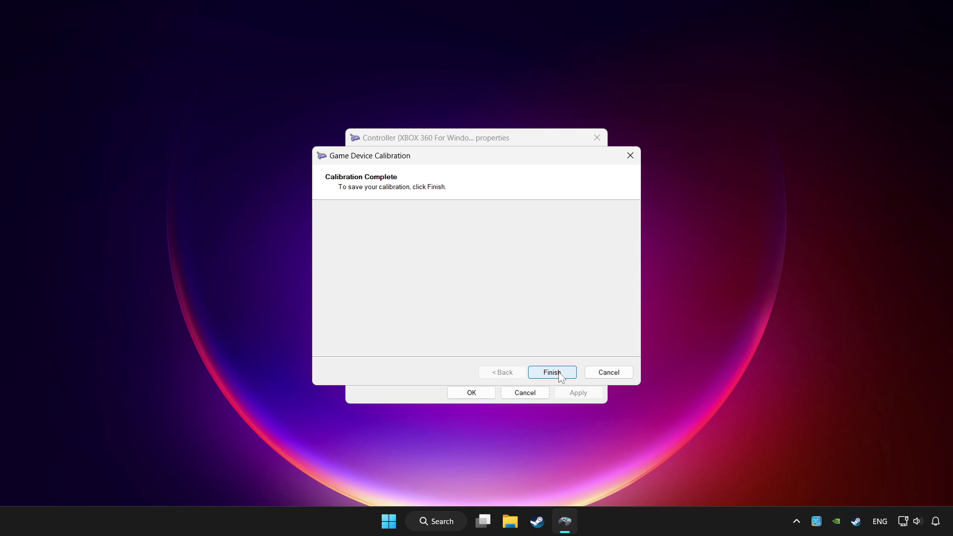
click(552, 372)
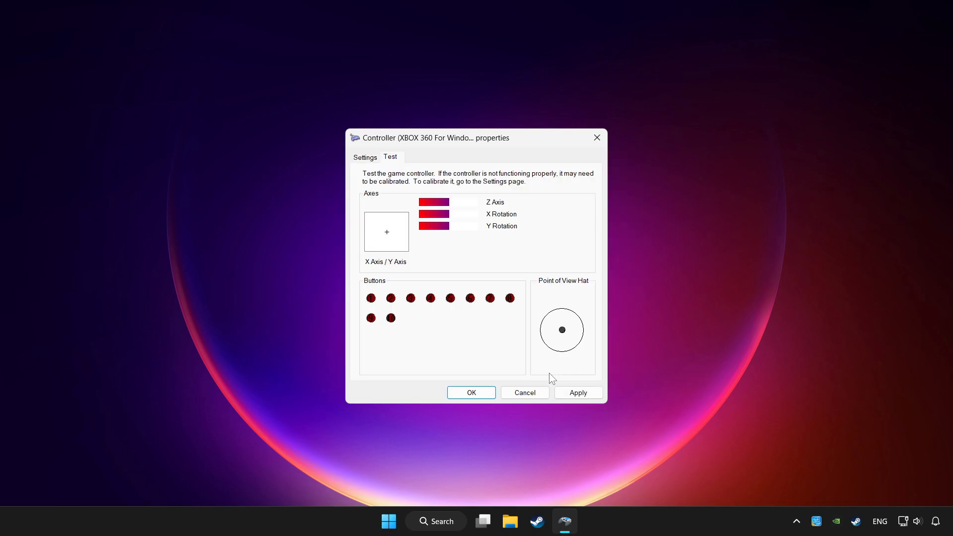
- Apply the calibration, then dismiss the properties dialog and Game Controllers window with OK
click(577, 392)
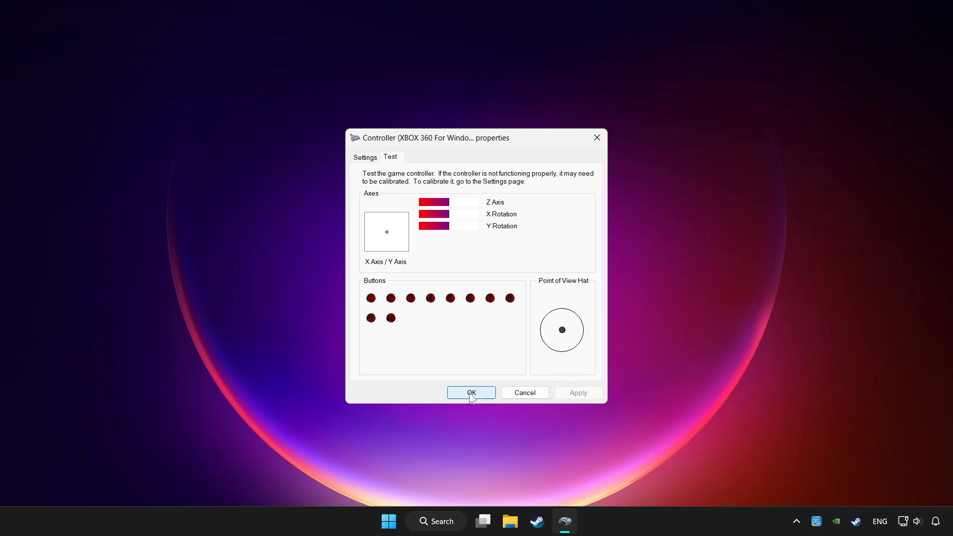
click(471, 392)
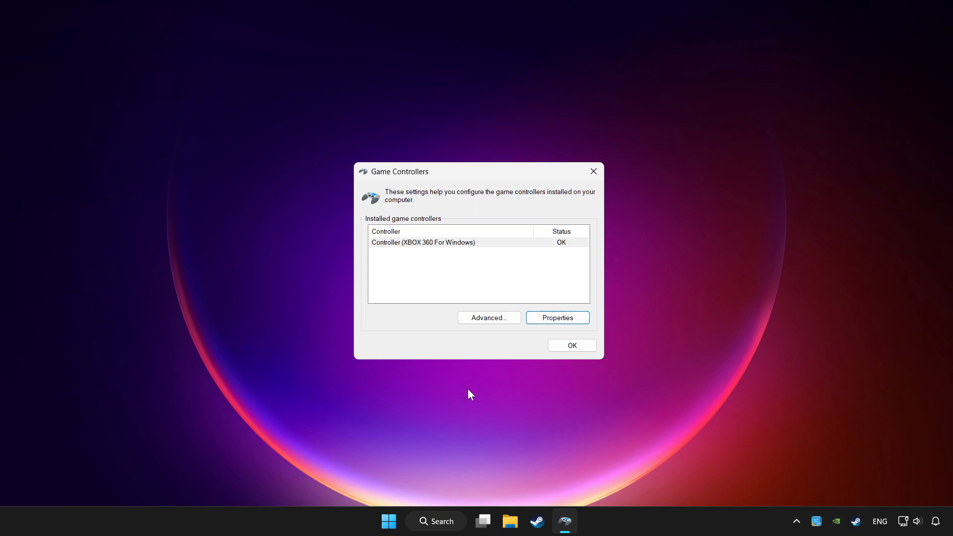
mouse_move(570, 346)
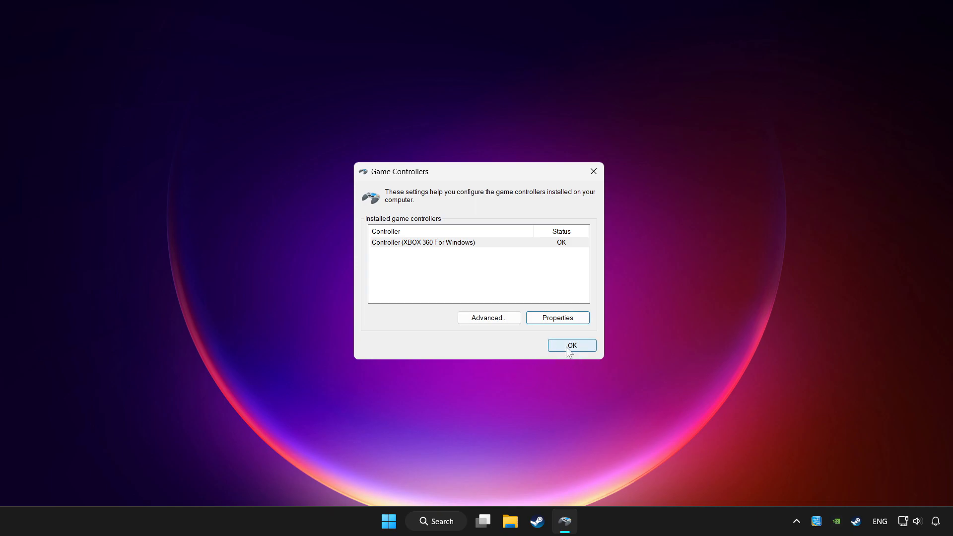
click(571, 345)
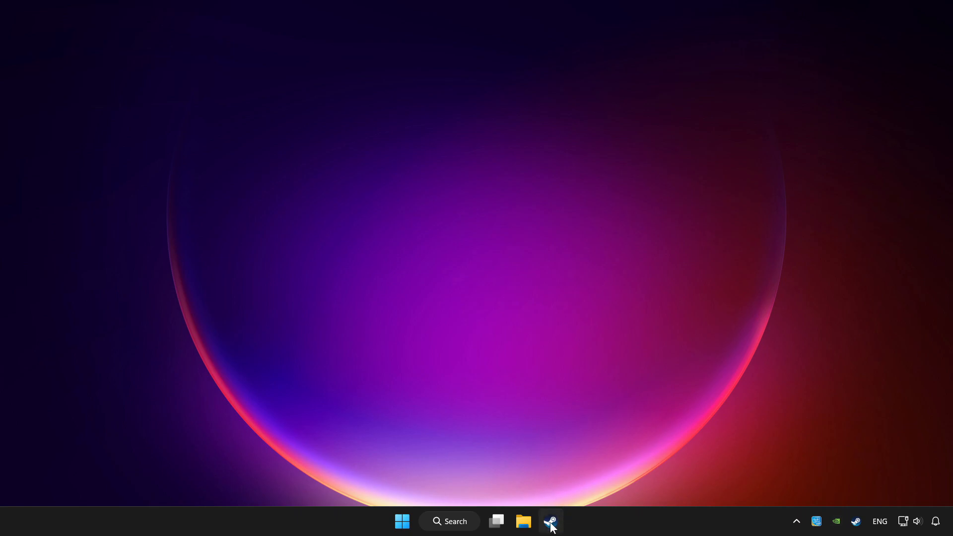
- Bring Steam up from the taskbar on its Store page
click(550, 521)
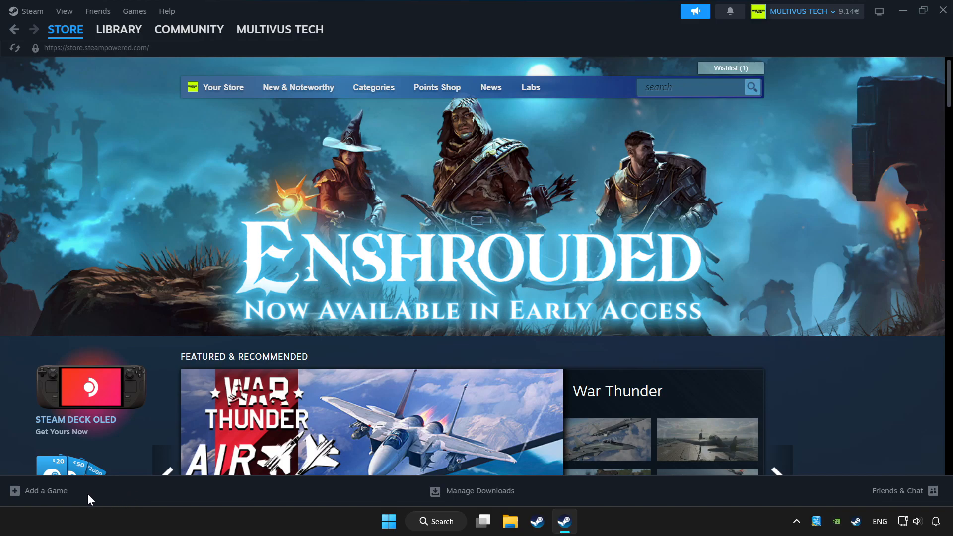
click(39, 491)
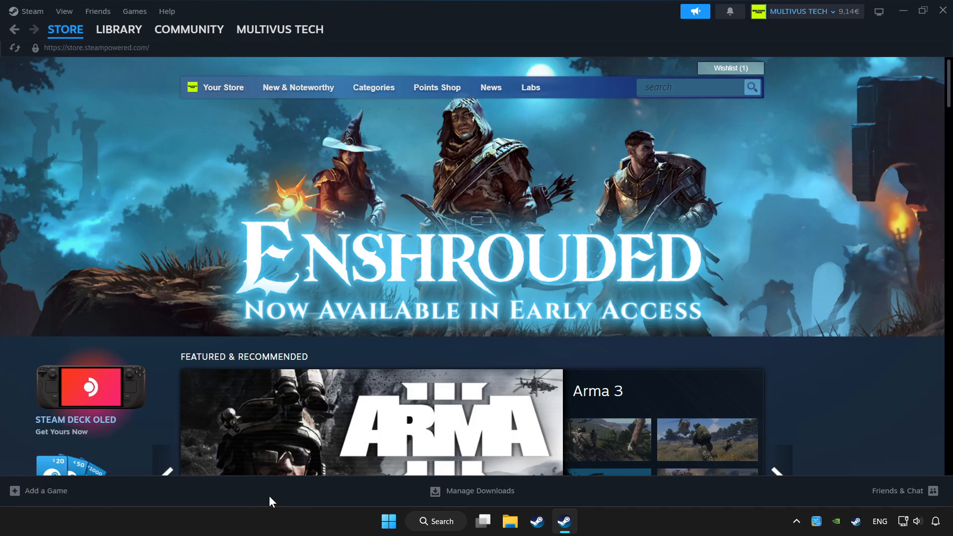
click(119, 29)
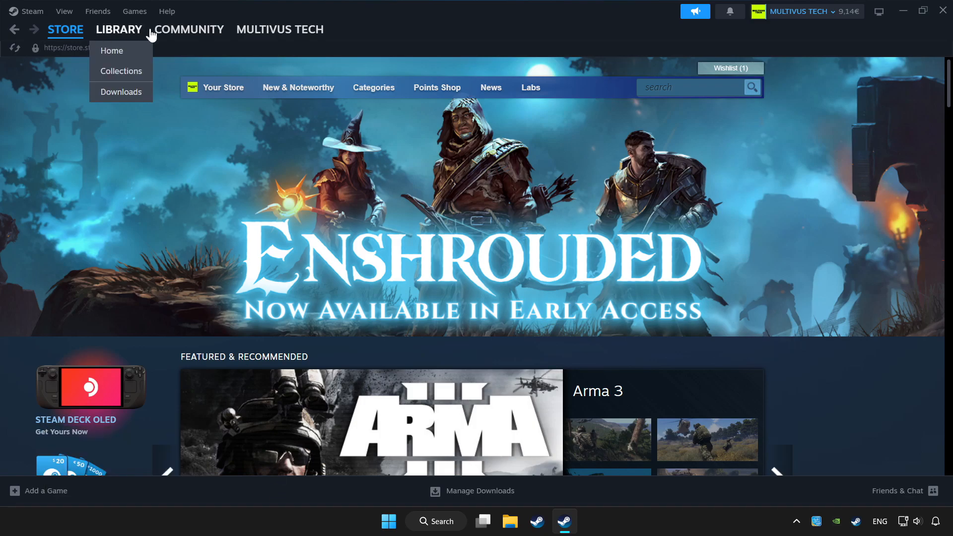
- From the Library, open Controller Settings for YOUR PROBLEMATIC GAME
click(119, 29)
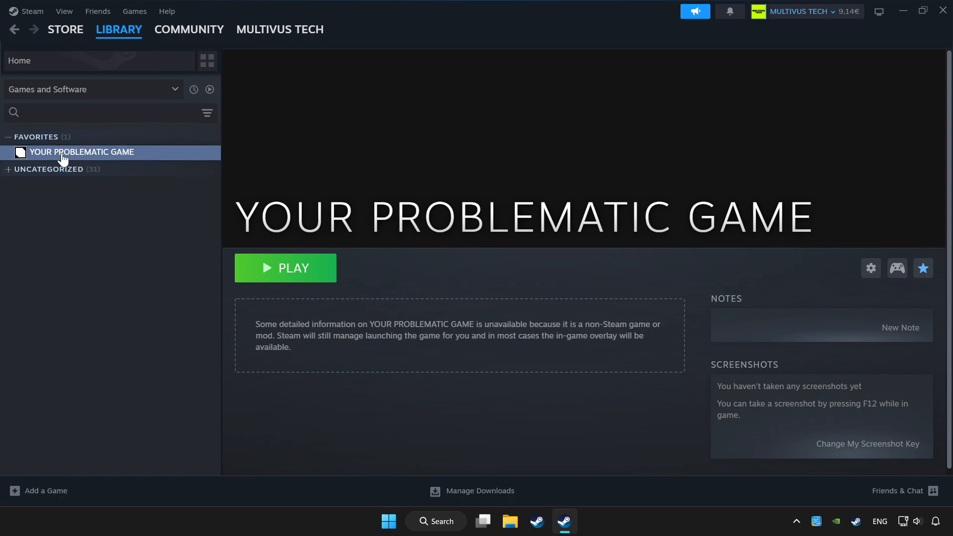
mouse_move(887, 312)
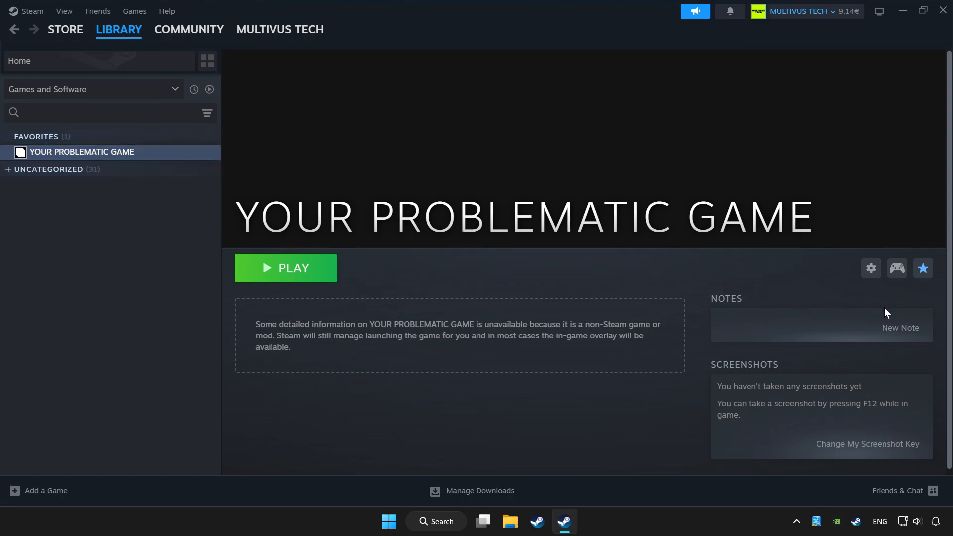
mouse_move(897, 269)
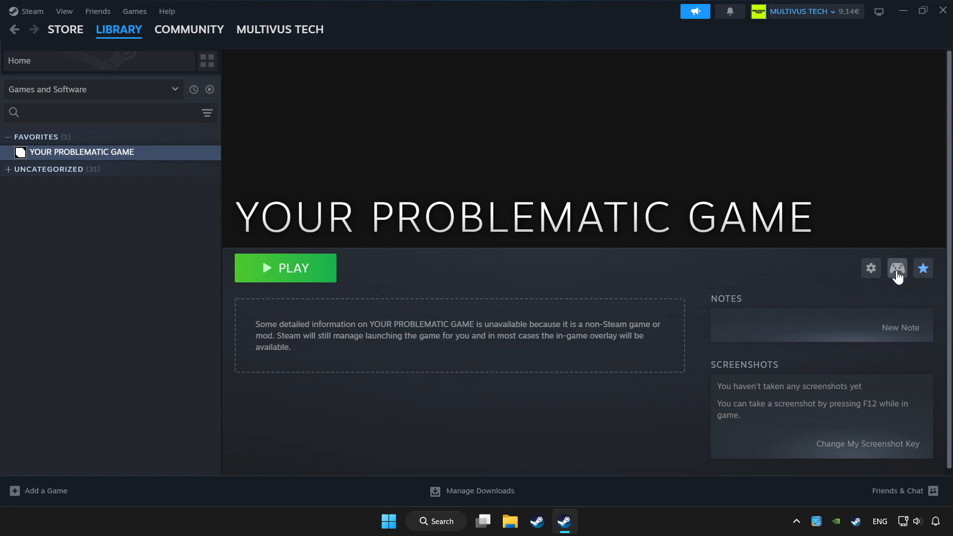
mouse_move(881, 273)
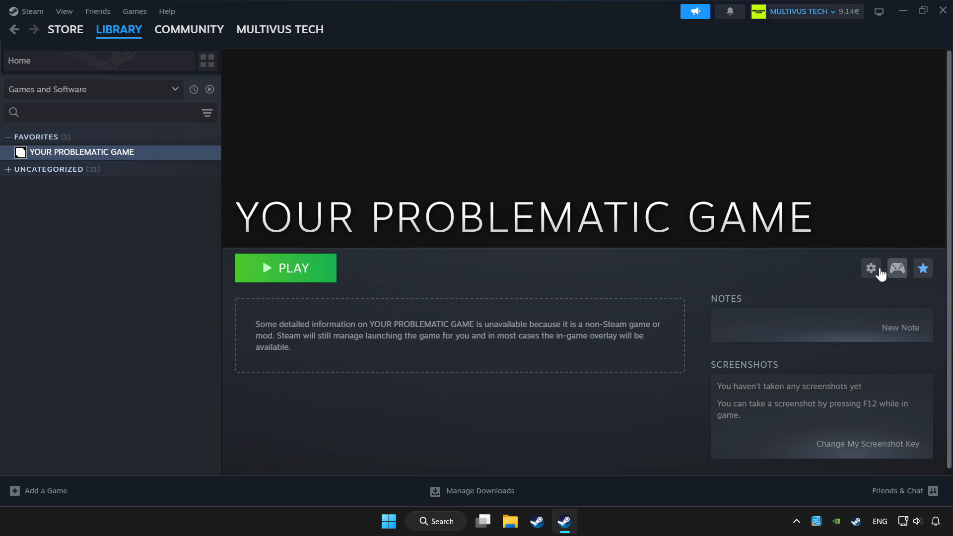
click(896, 268)
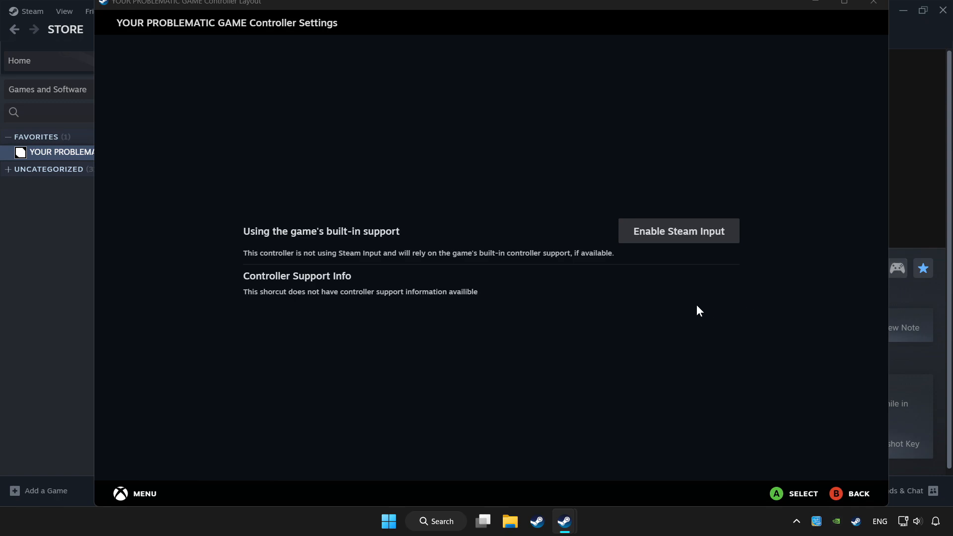
mouse_move(679, 236)
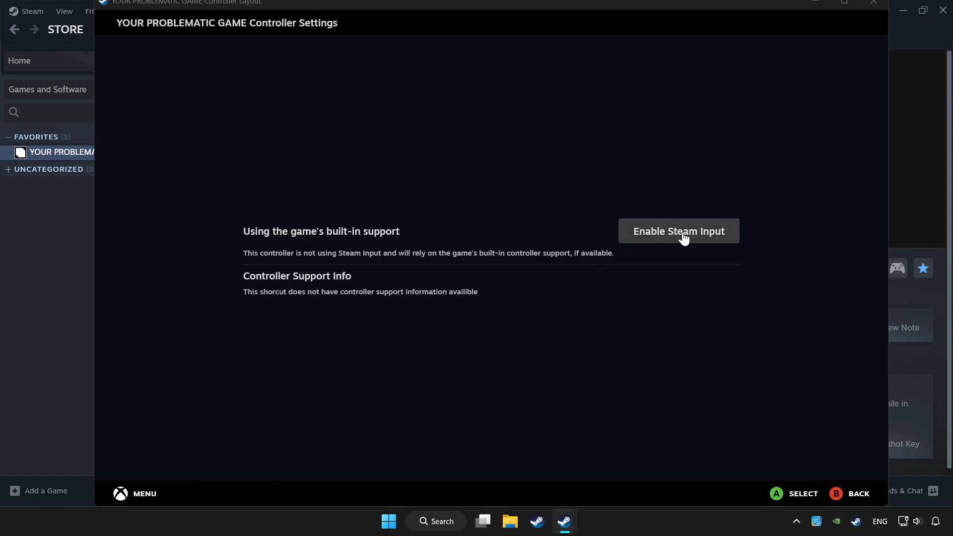
- Turn on Steam Input for YOUR PROBLEMATIC GAME and select the Gamepad layout
click(679, 231)
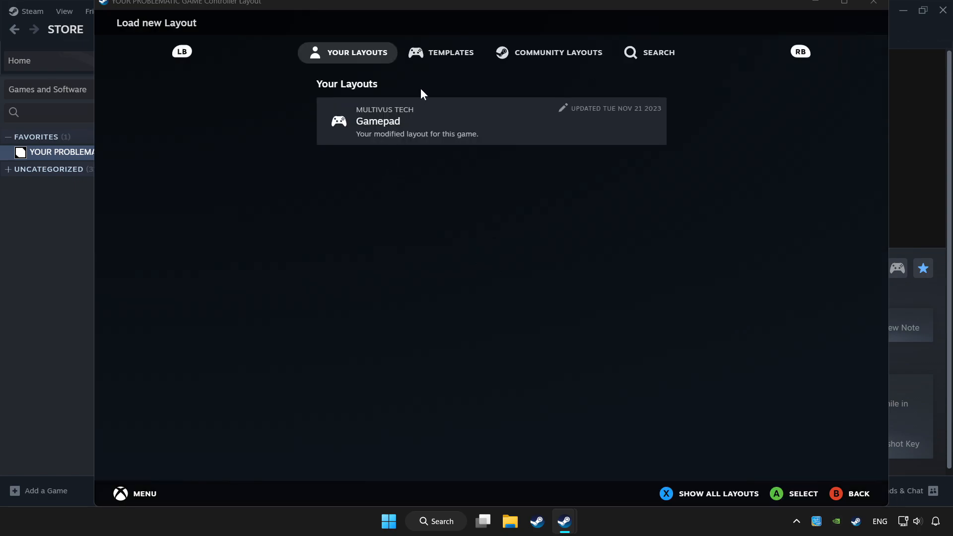
click(451, 52)
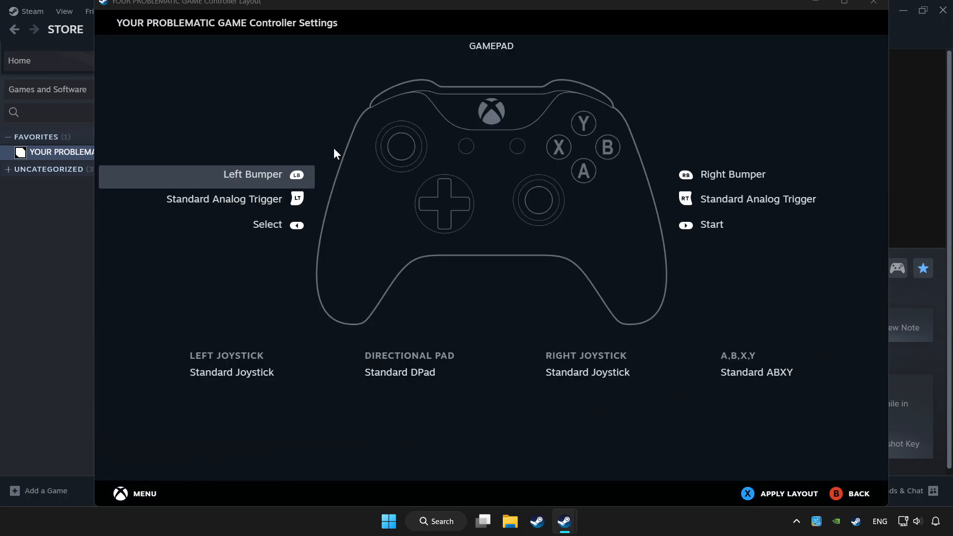
mouse_move(570, 66)
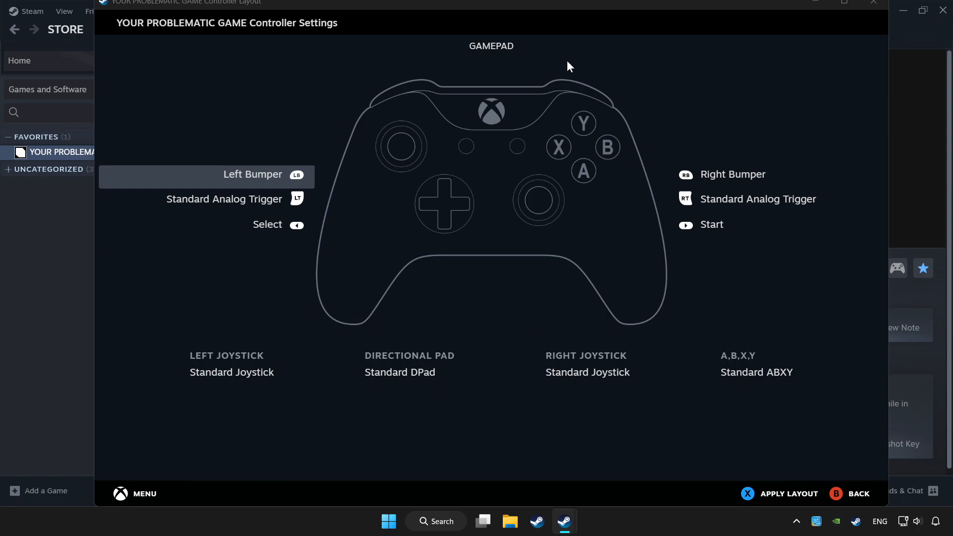
mouse_move(791, 494)
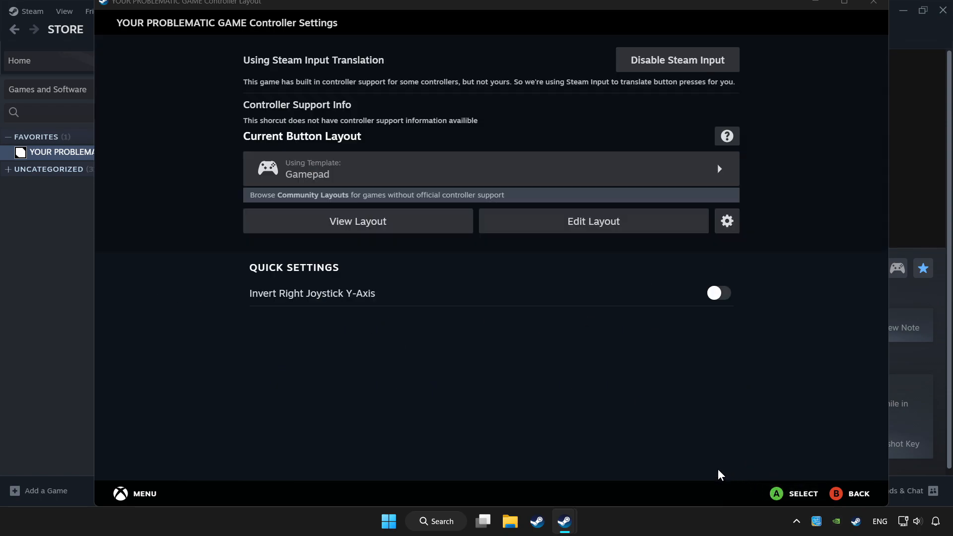
mouse_move(709, 461)
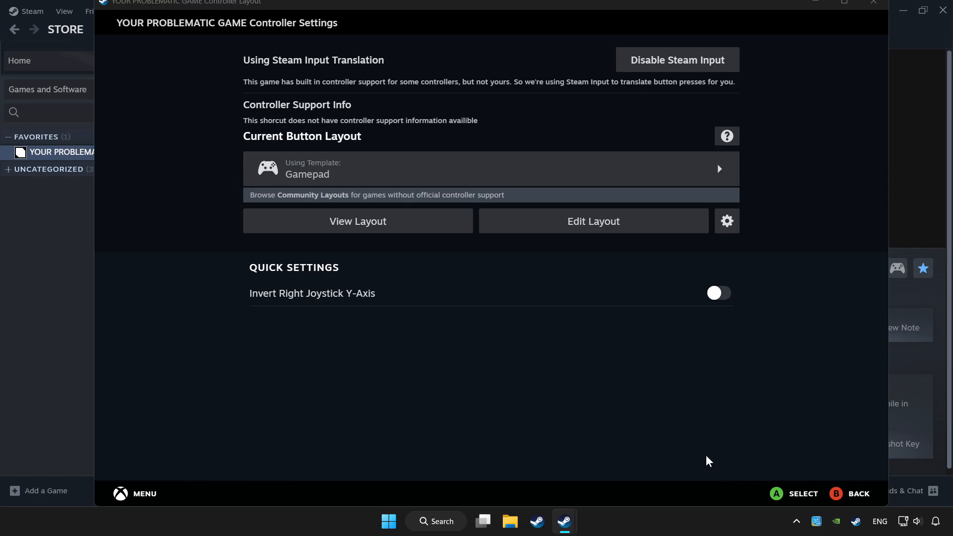
mouse_move(875, 5)
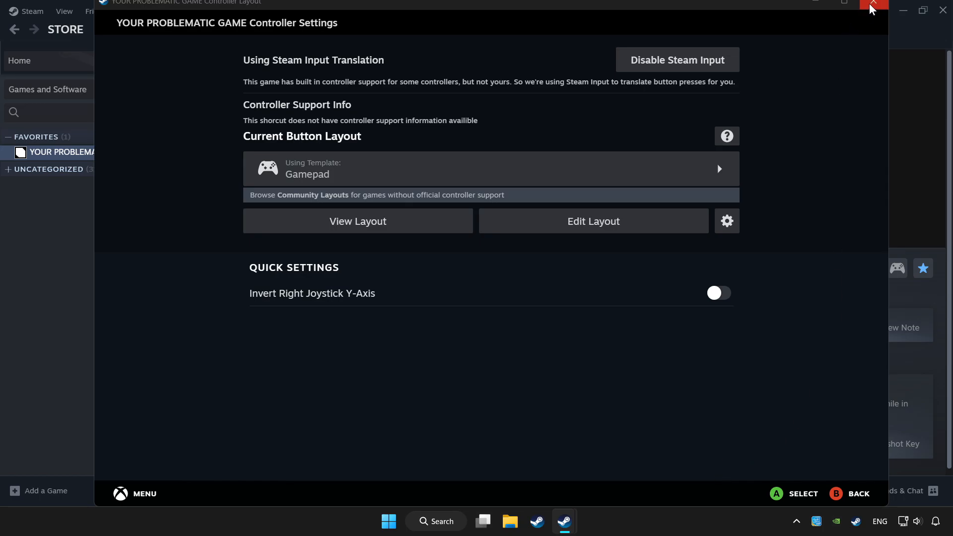